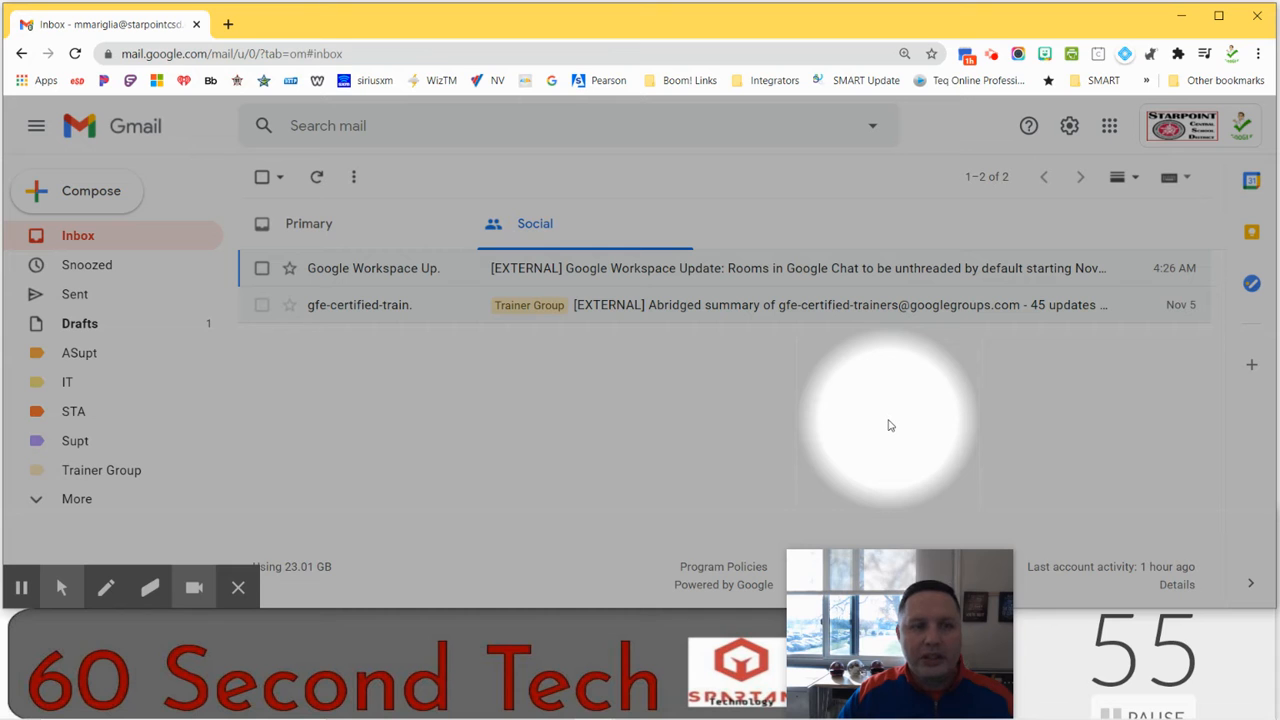
mouse_move(456, 304)
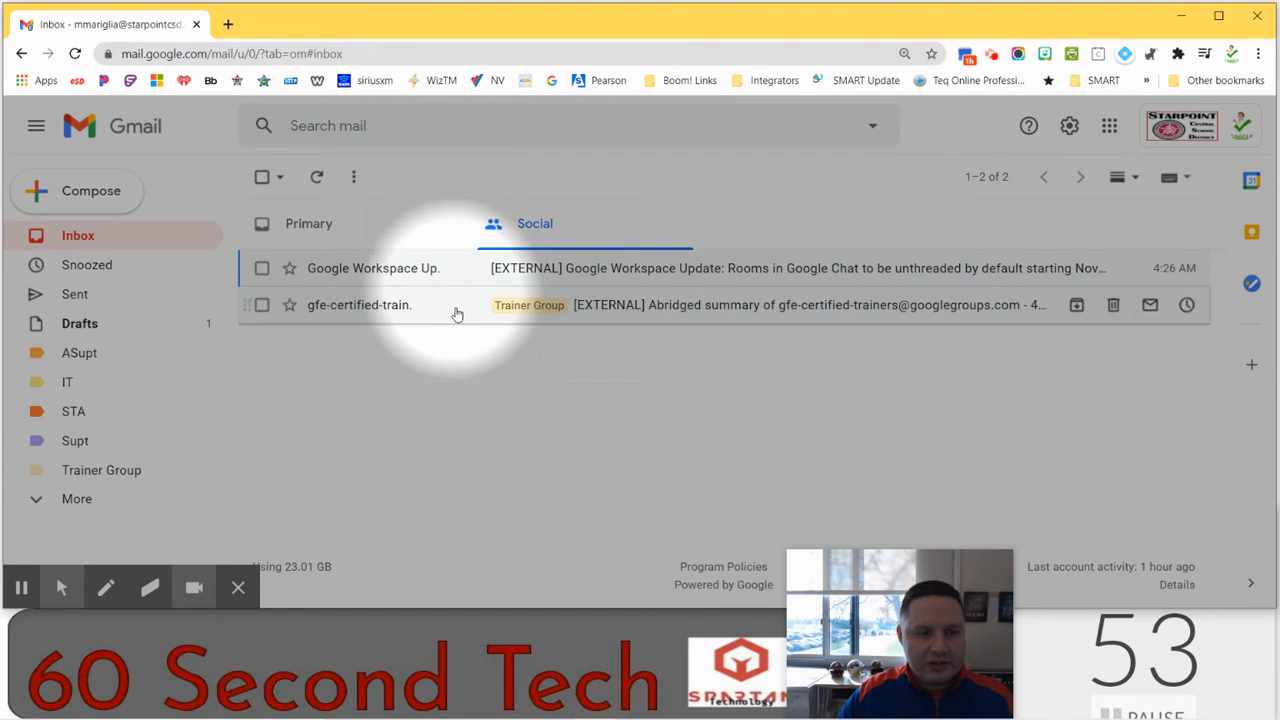
mouse_move(840, 302)
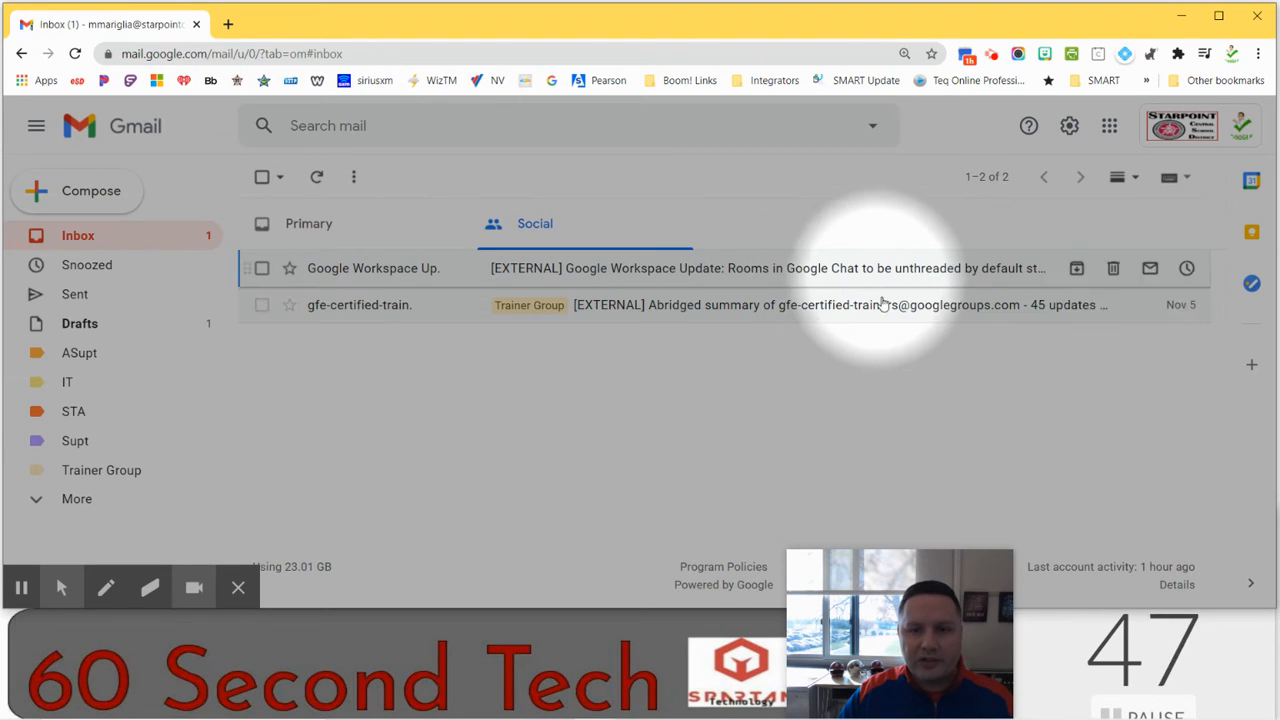
mouse_move(1186, 268)
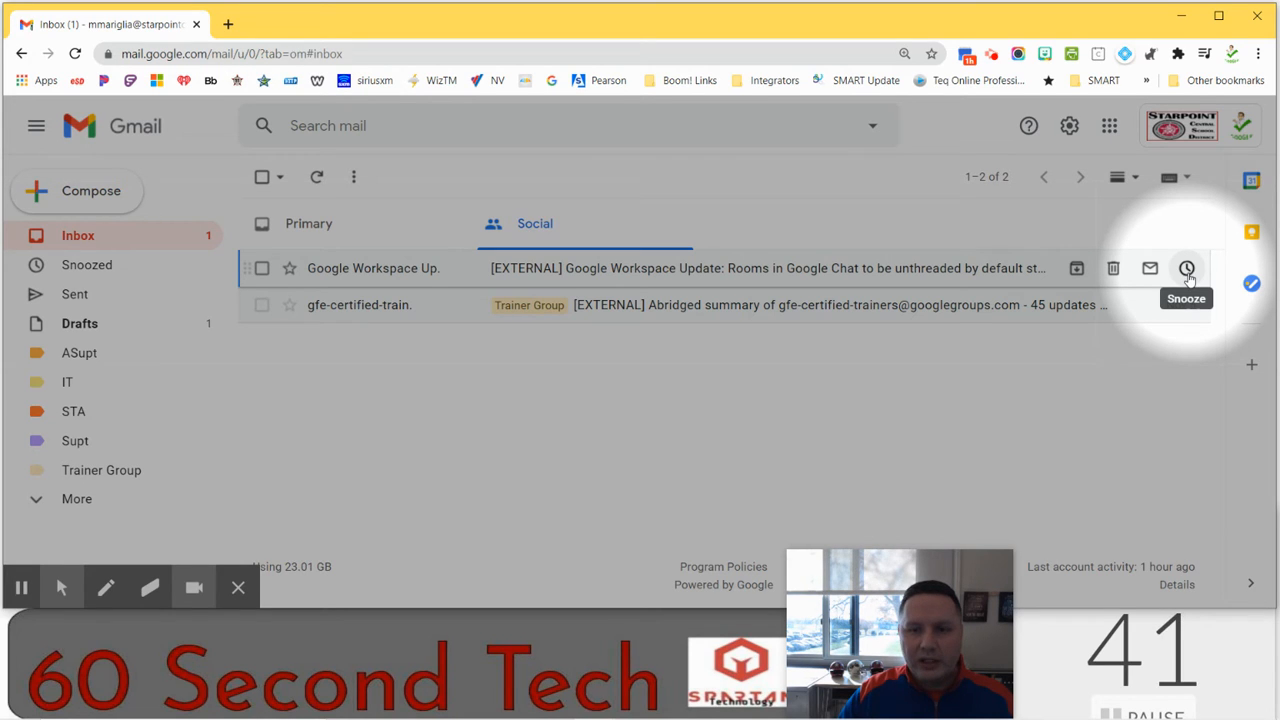
Snooze the Google Workspace Update email with a custom date of November 10, 2020 at 8:00 AM
click(1188, 268)
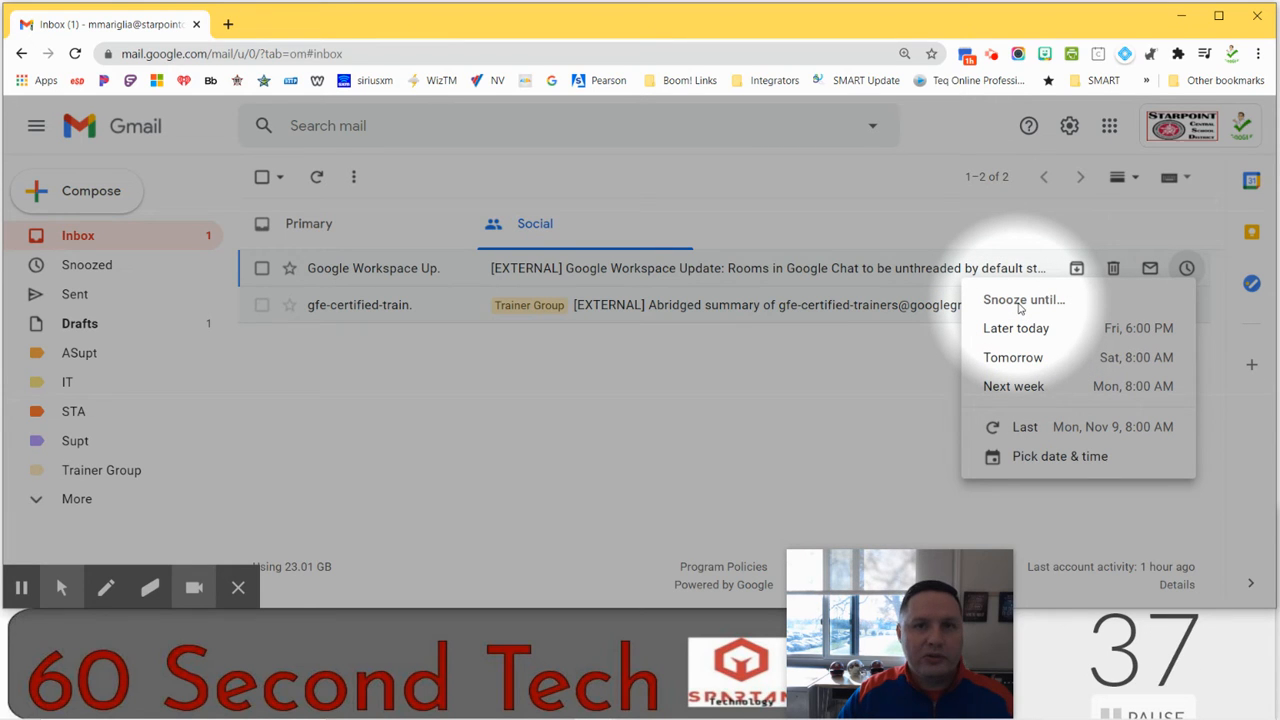
mouse_move(1060, 456)
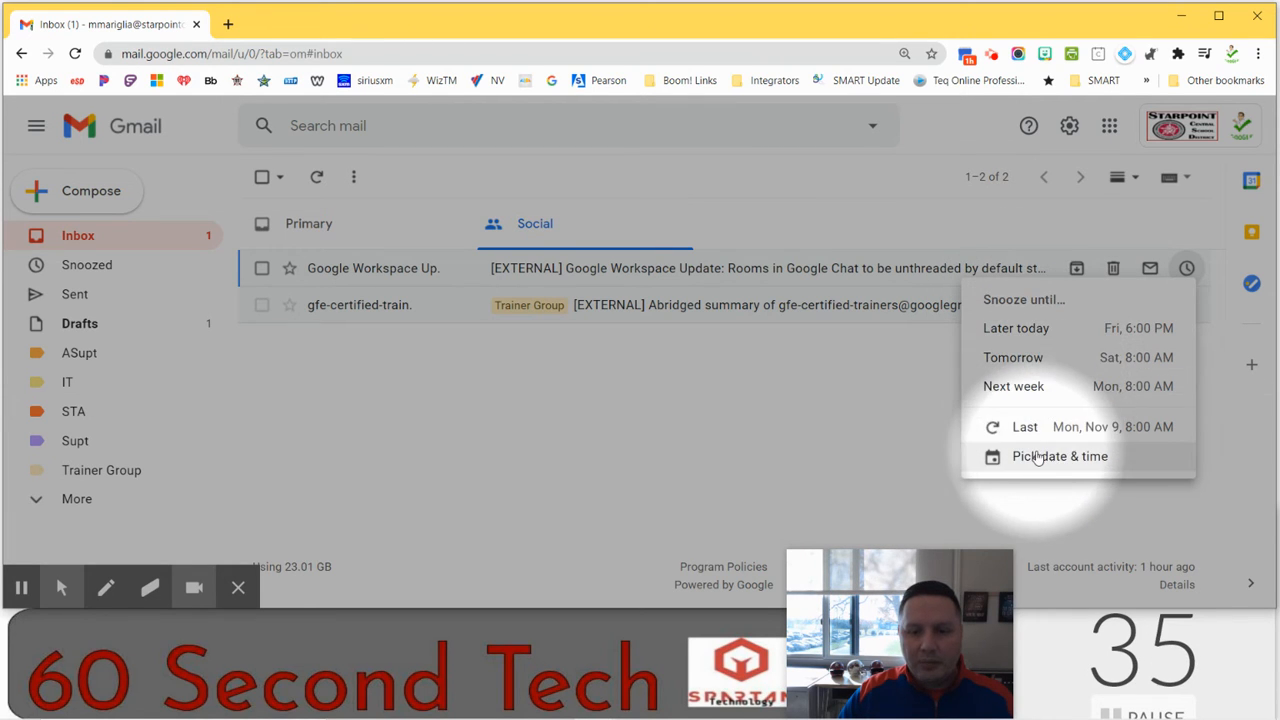
click(1060, 456)
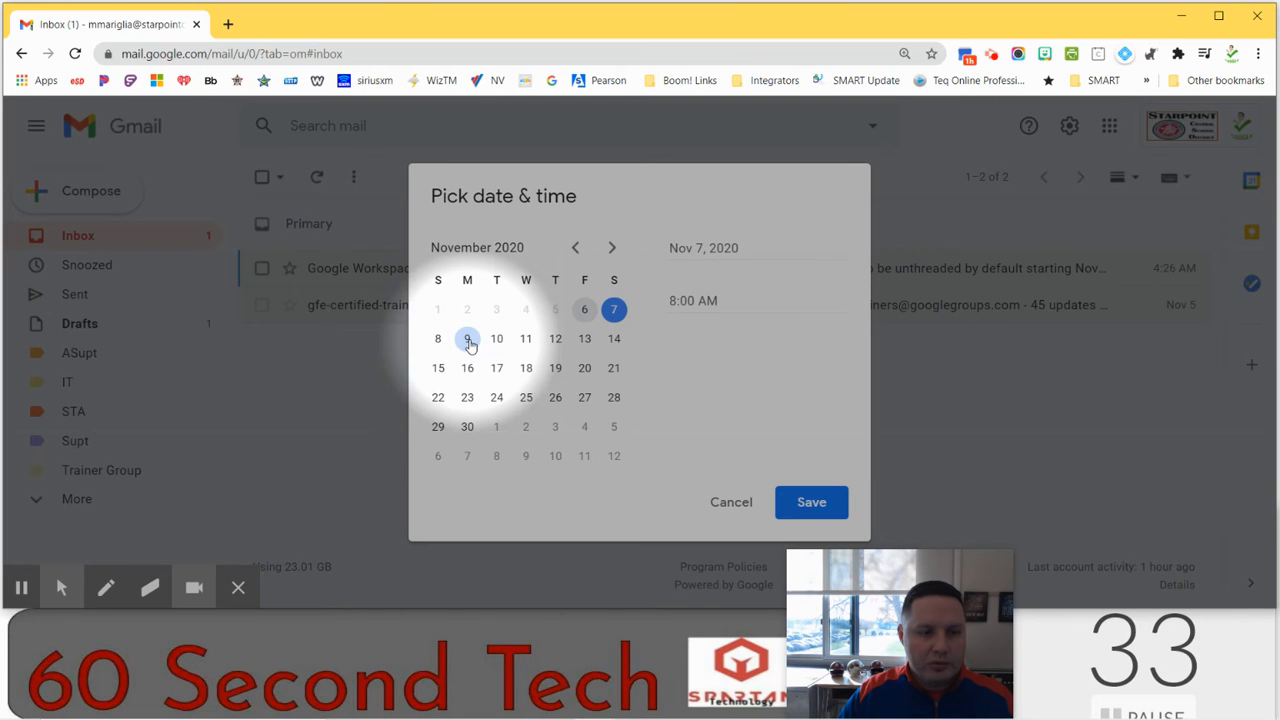
click(496, 338)
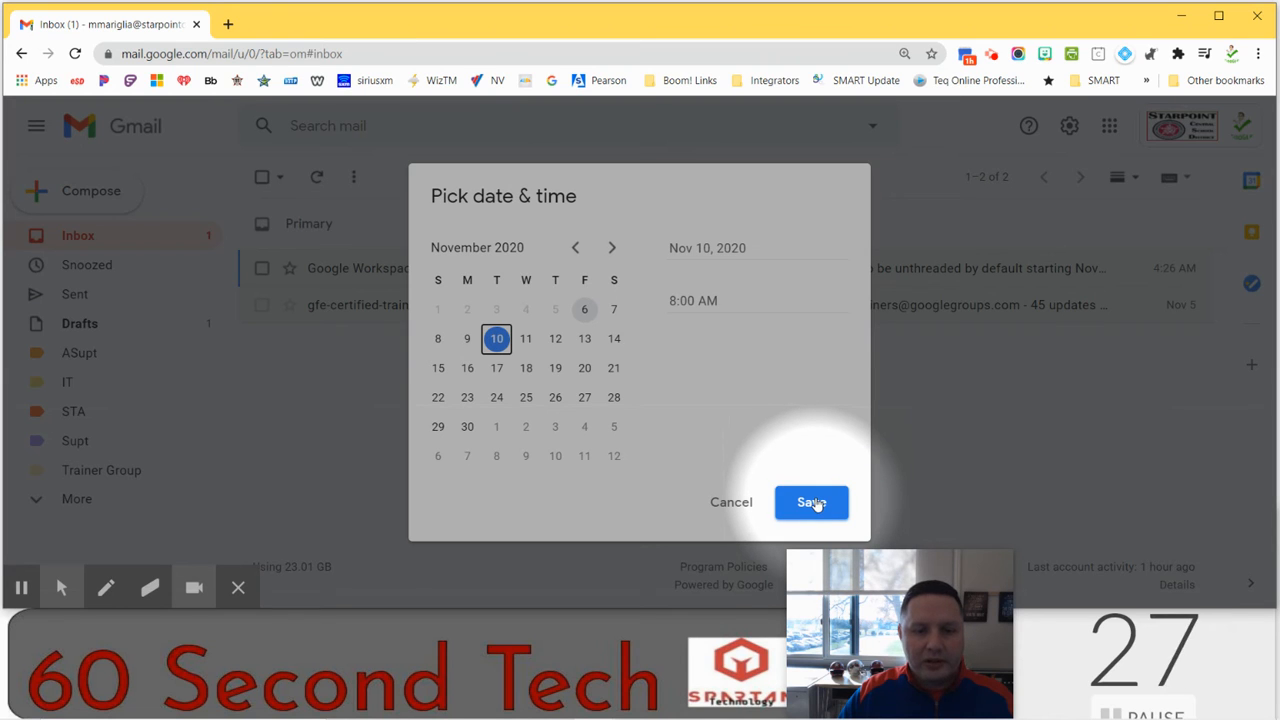
click(812, 502)
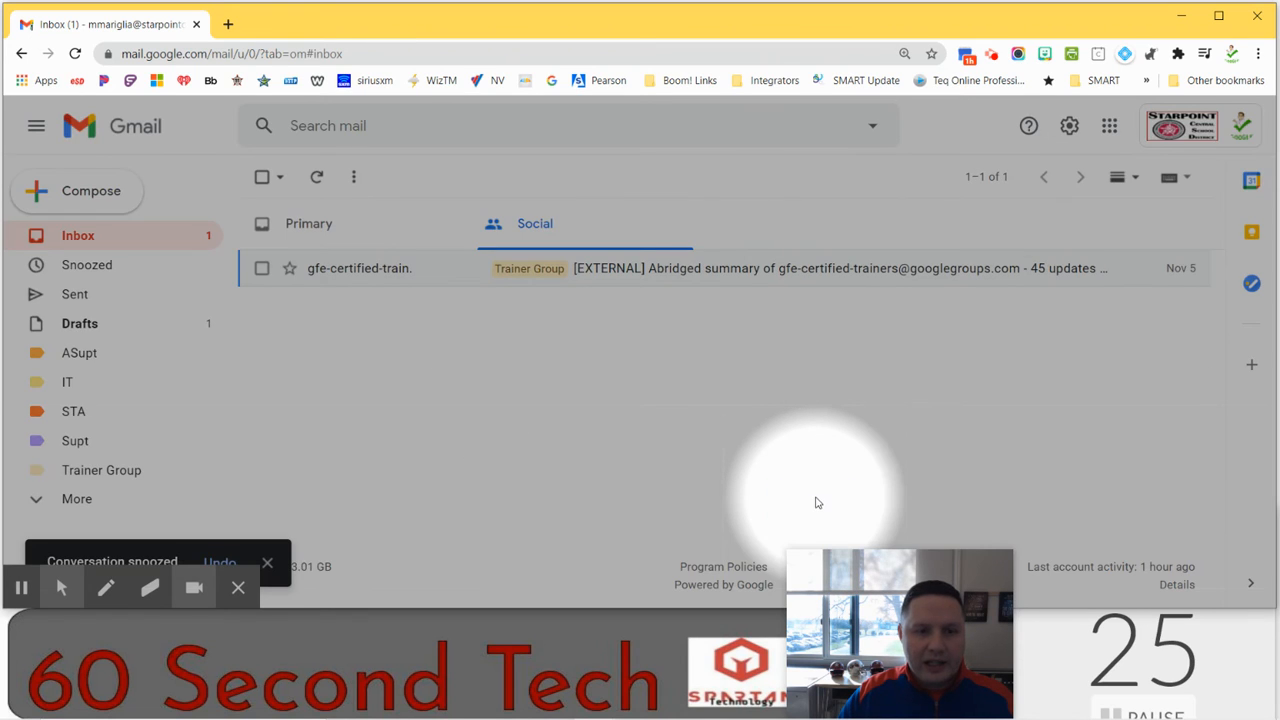
mouse_move(808, 444)
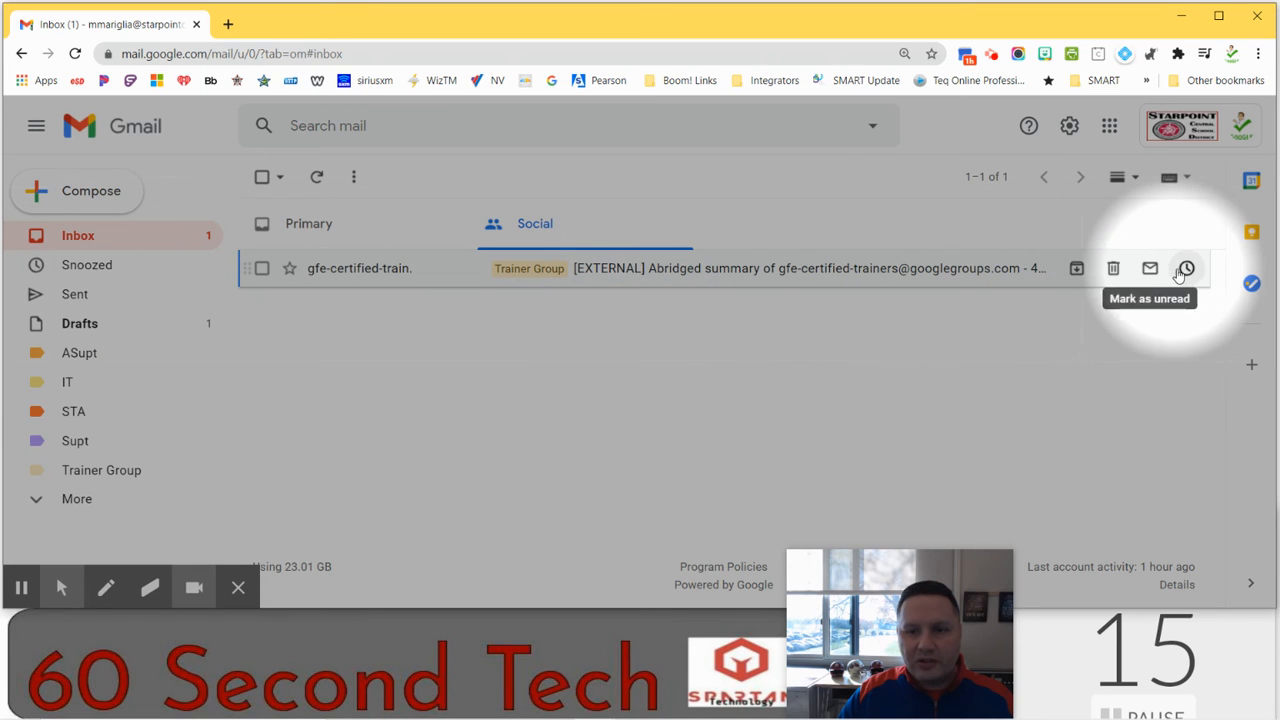
Snooze the Trainer Group email using the last-used Tue, Nov 10, 8:00 AM time
click(1186, 268)
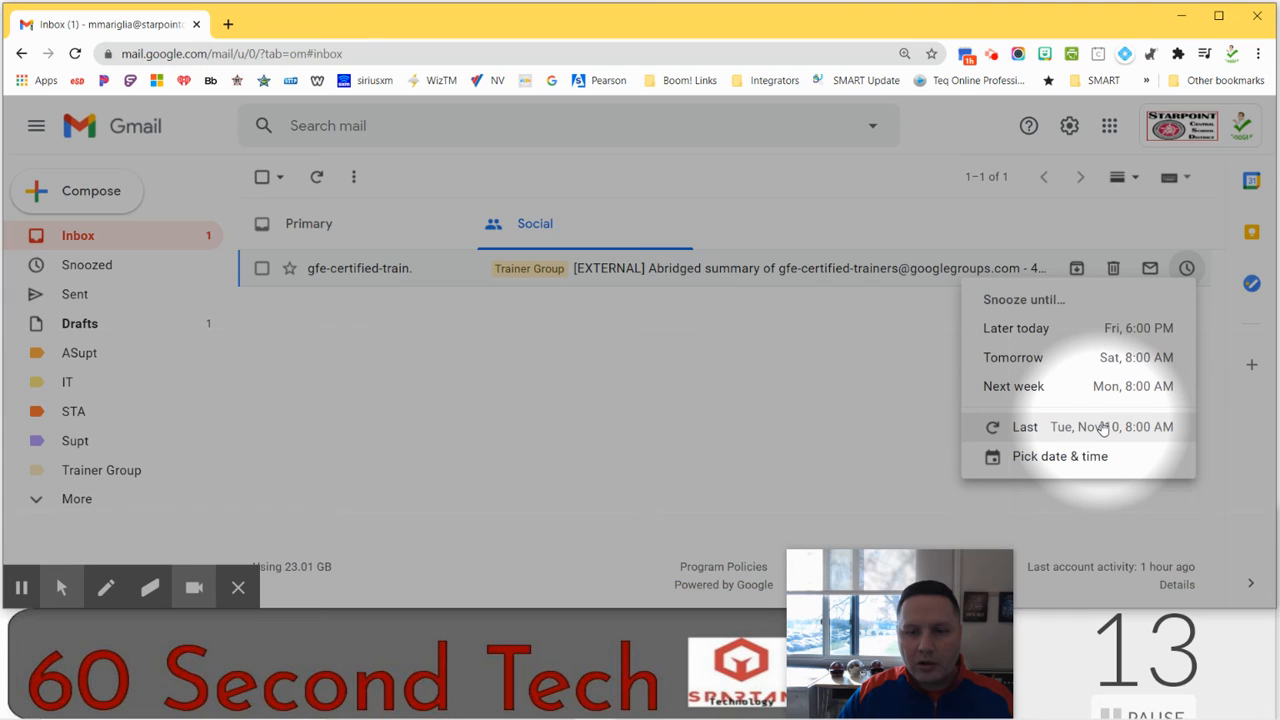
click(1050, 428)
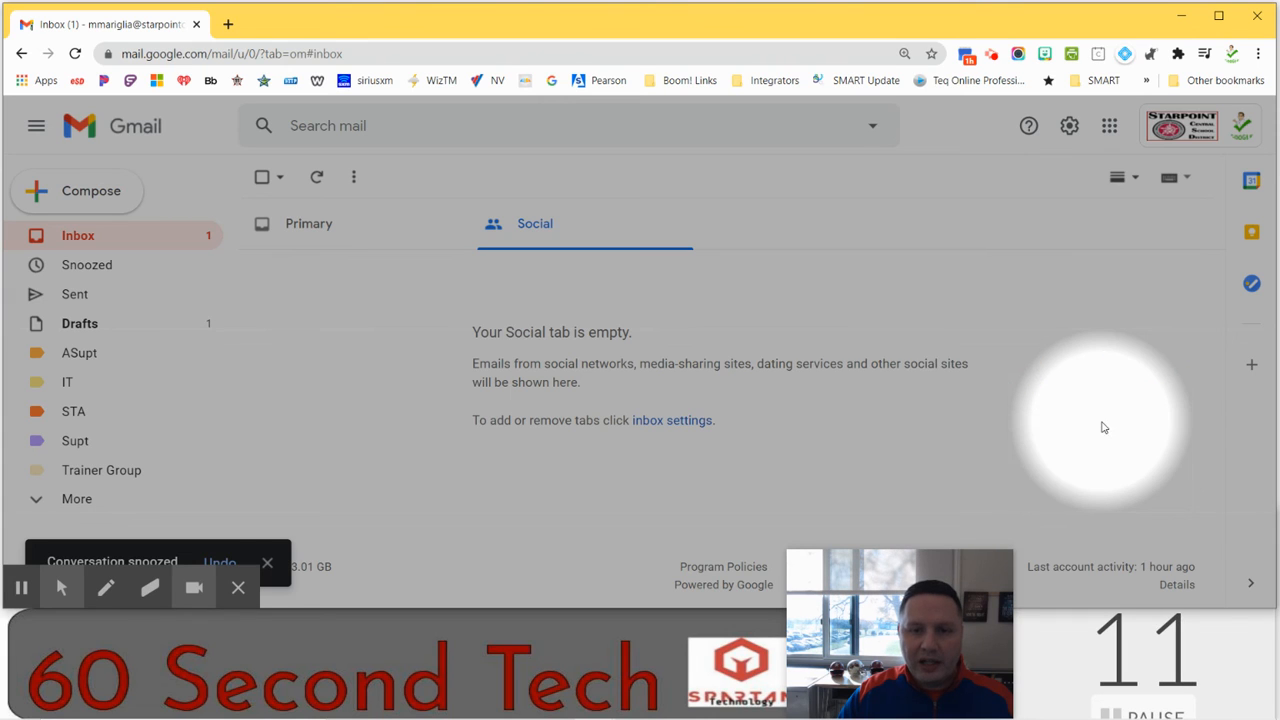
mouse_move(688, 300)
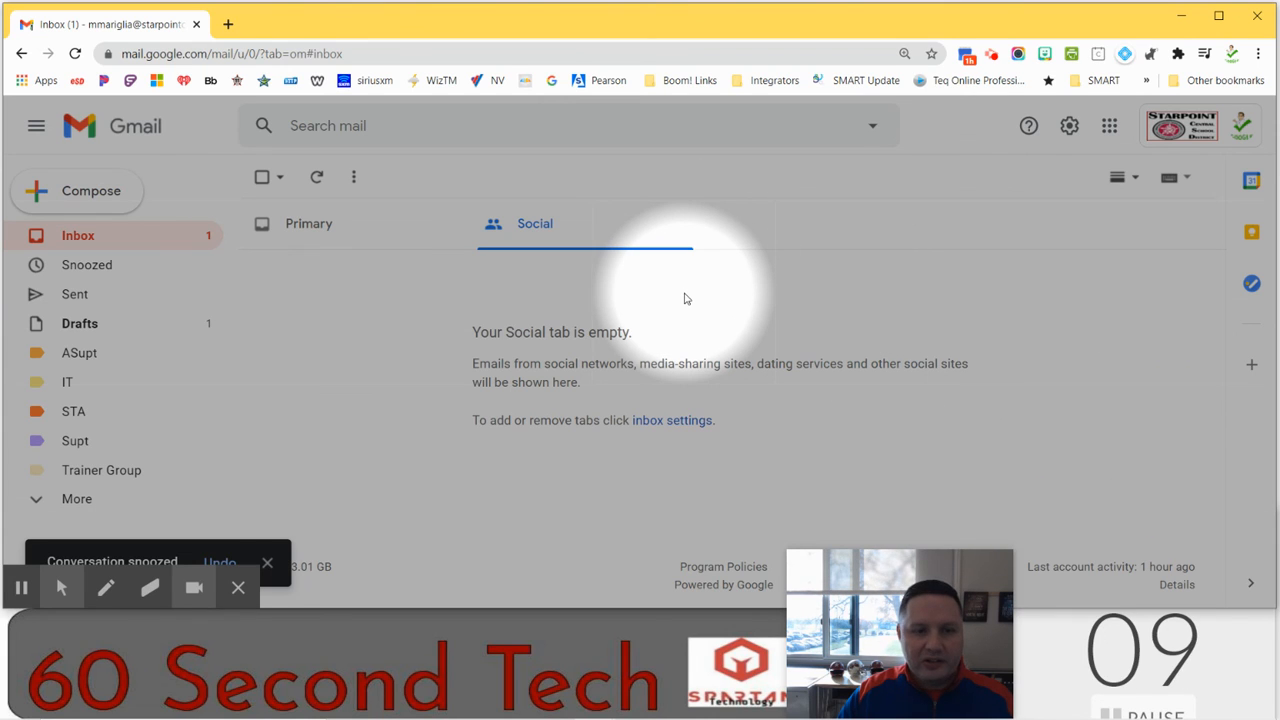